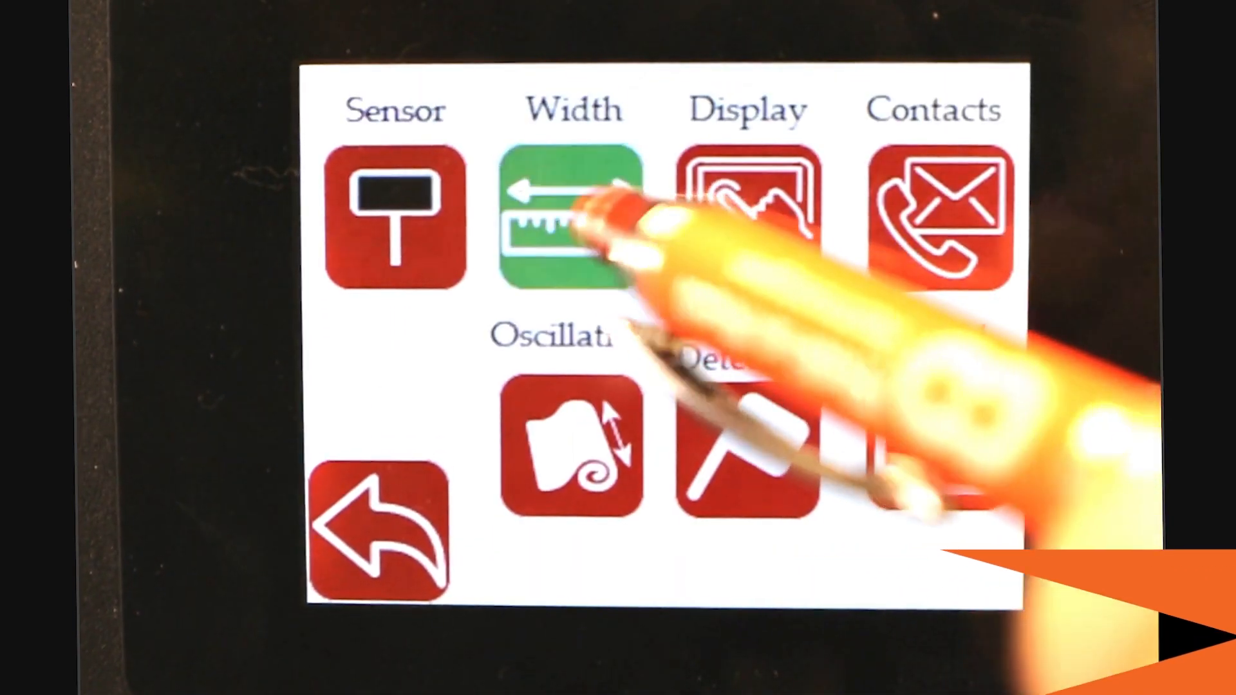
Step: Open the width settings page showing nominal width 8.04, limits +0.15/-0.16, absolute output
click(574, 216)
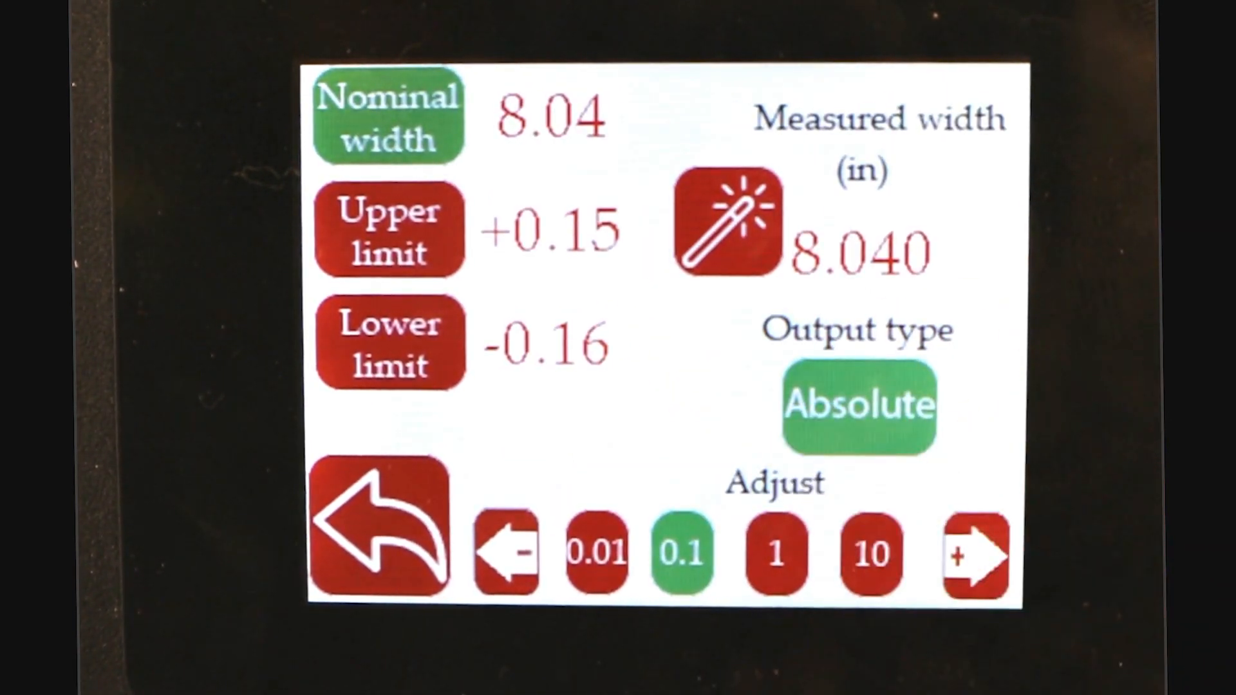
Step: Return to the main guide screen reporting a web width of 8.040 in
click(381, 524)
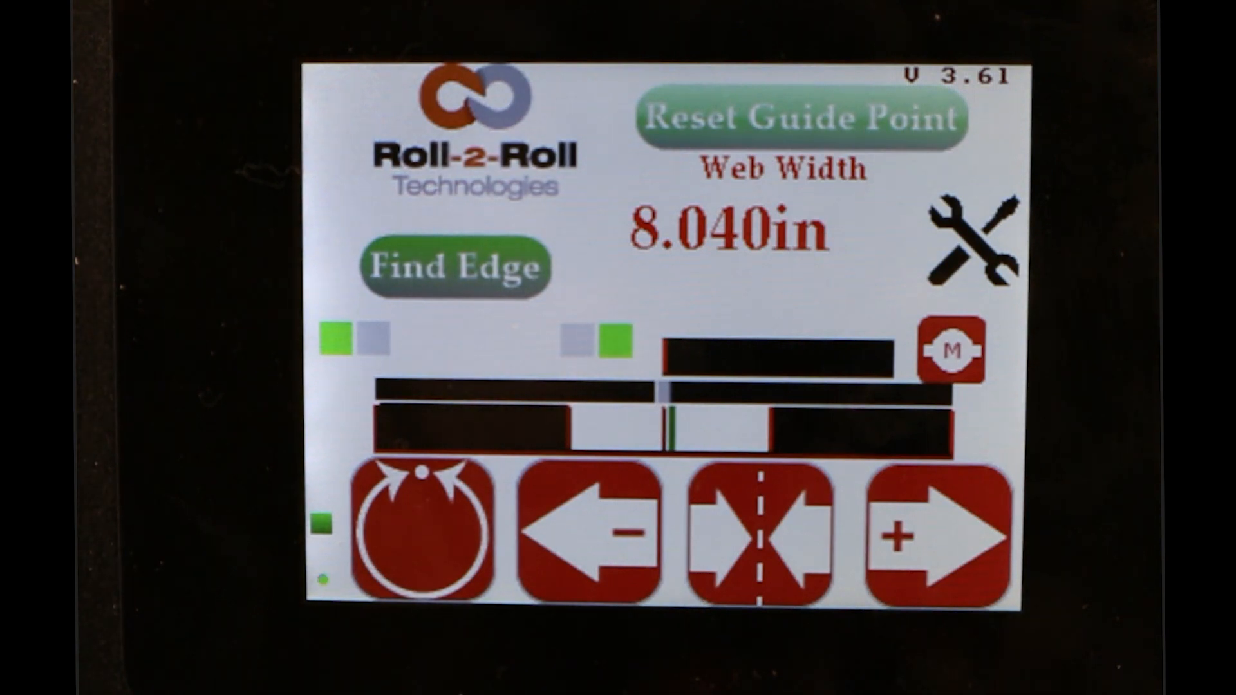
Step: Revisit the width settings and select the Absolute output type to reach the password keypad
click(761, 540)
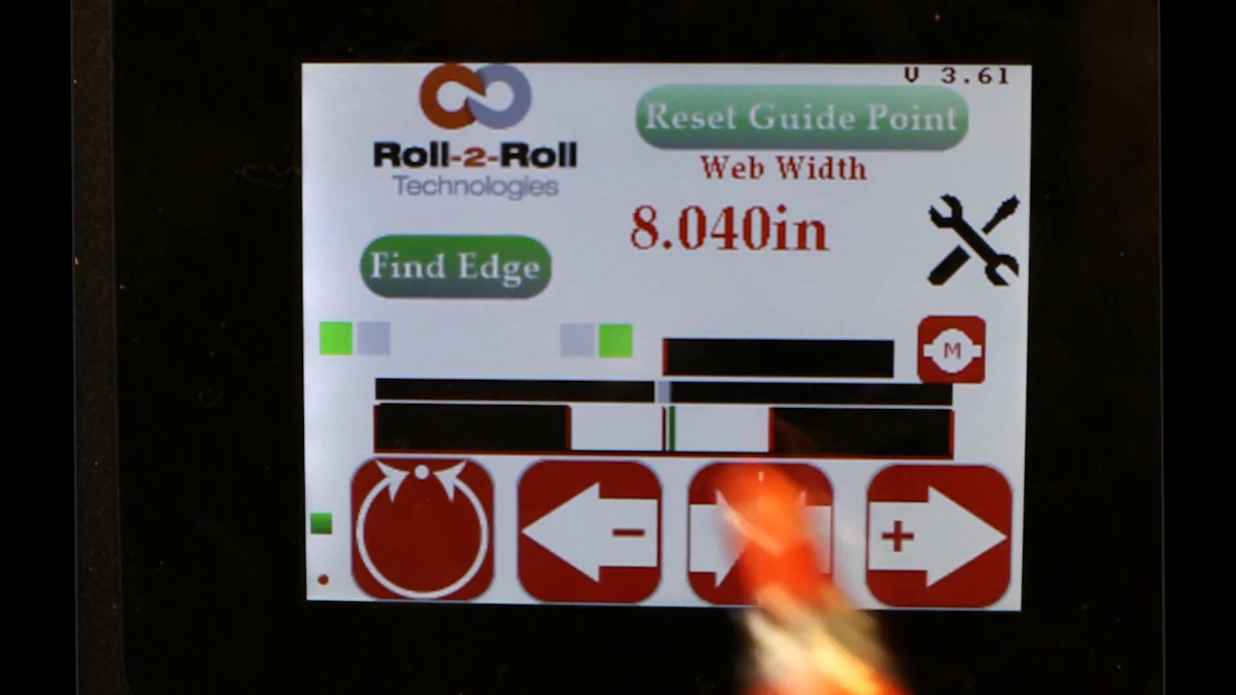
click(761, 536)
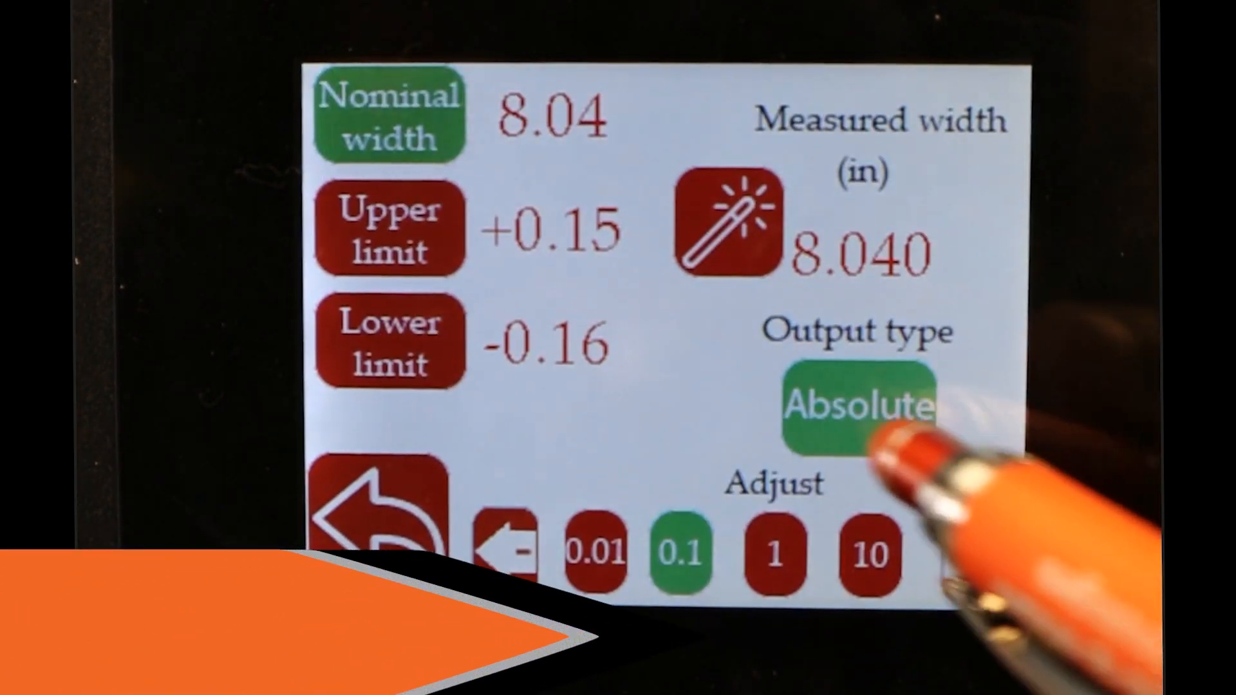
click(852, 406)
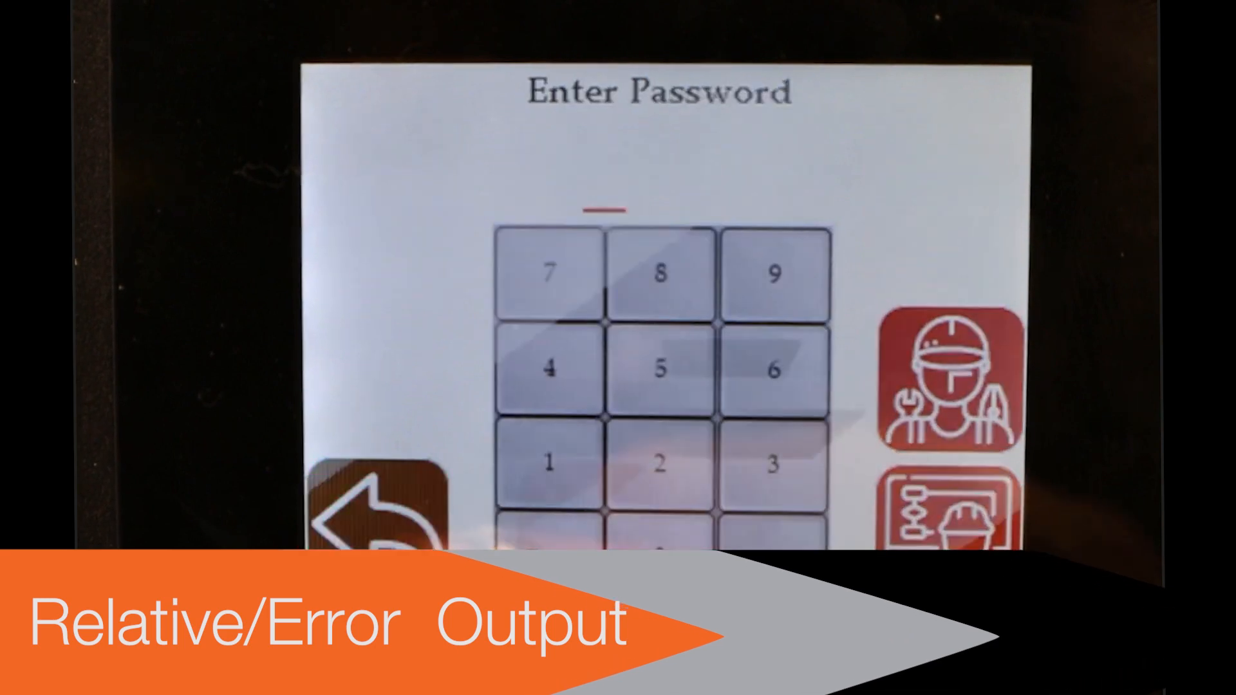